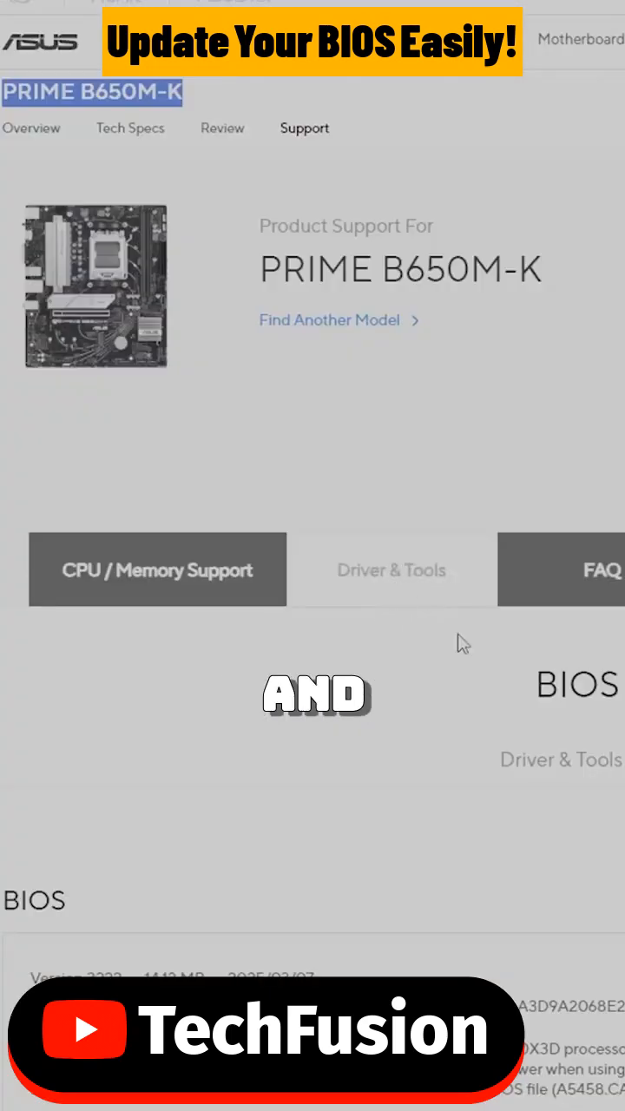
# - Extract the PRIME-B650M-K BIOS zip into its suggested folder in Downloads
pyautogui.scroll(-3)
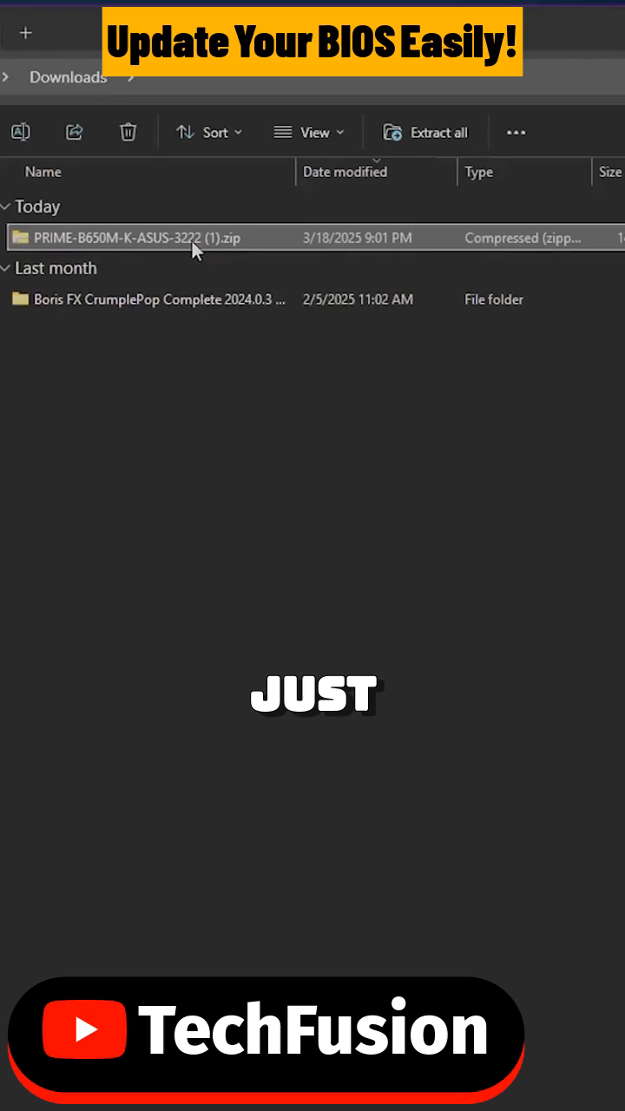
pyautogui.rightClick(142, 236)
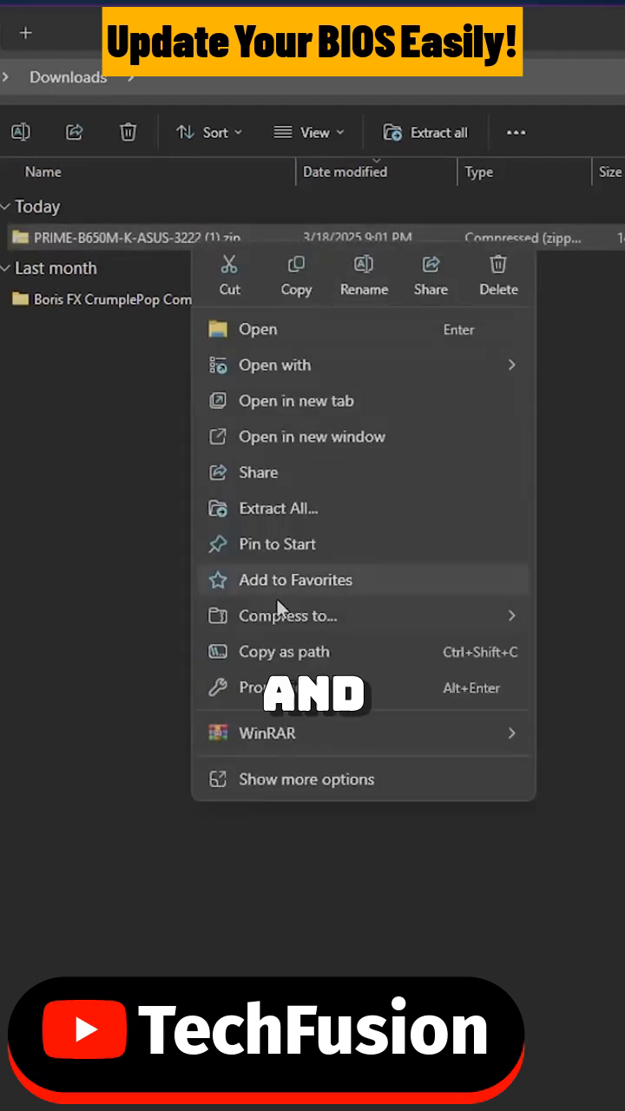
pyautogui.click(278, 507)
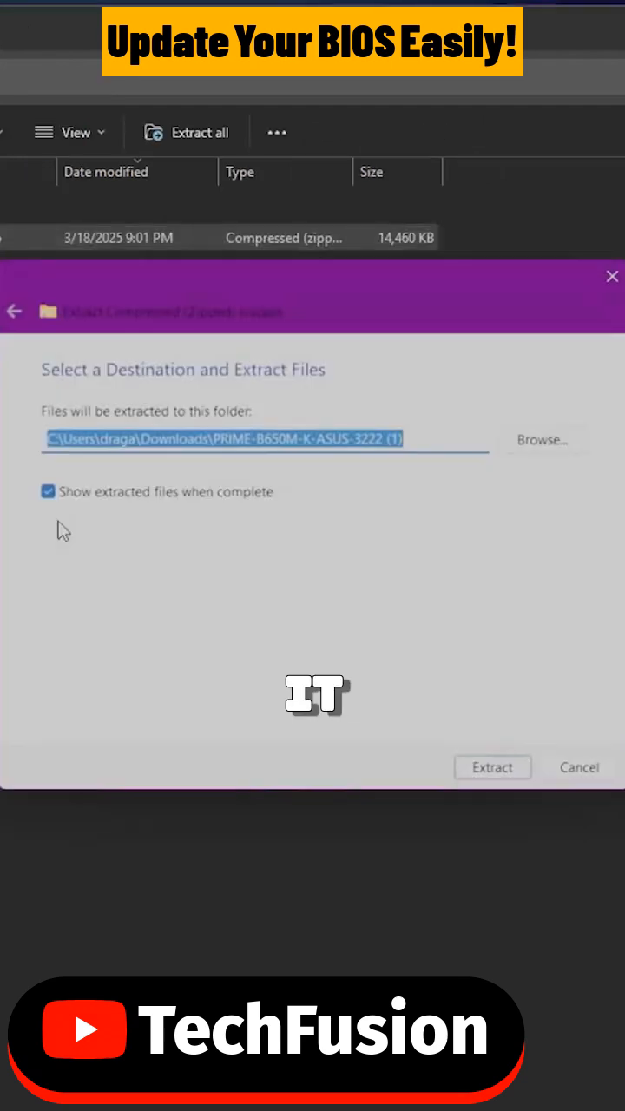
pyautogui.click(493, 767)
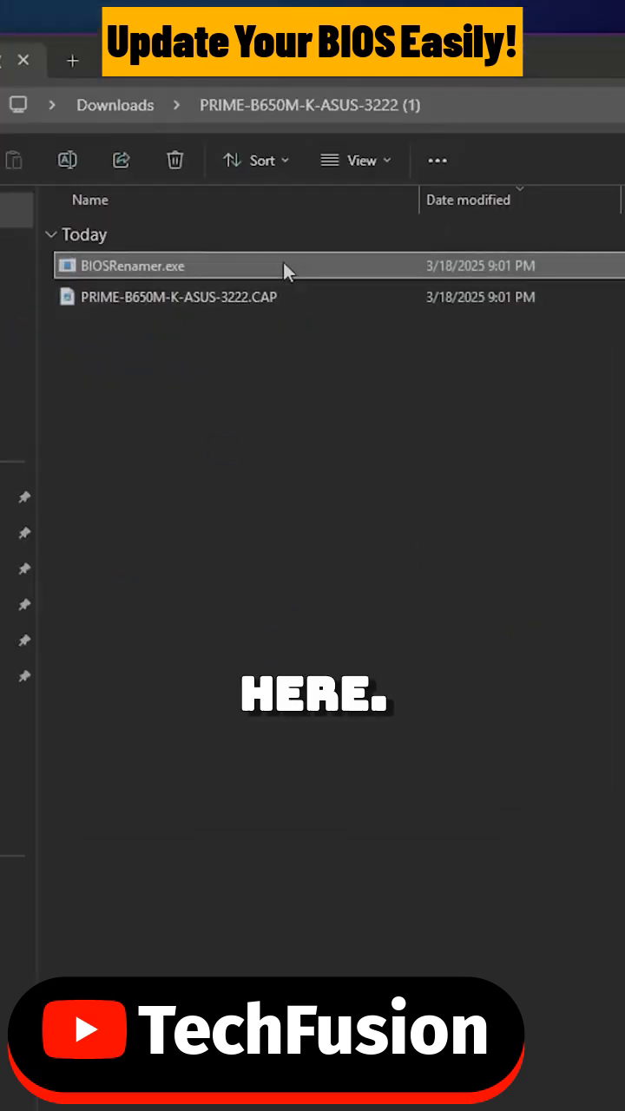
pyautogui.moveTo(194, 266)
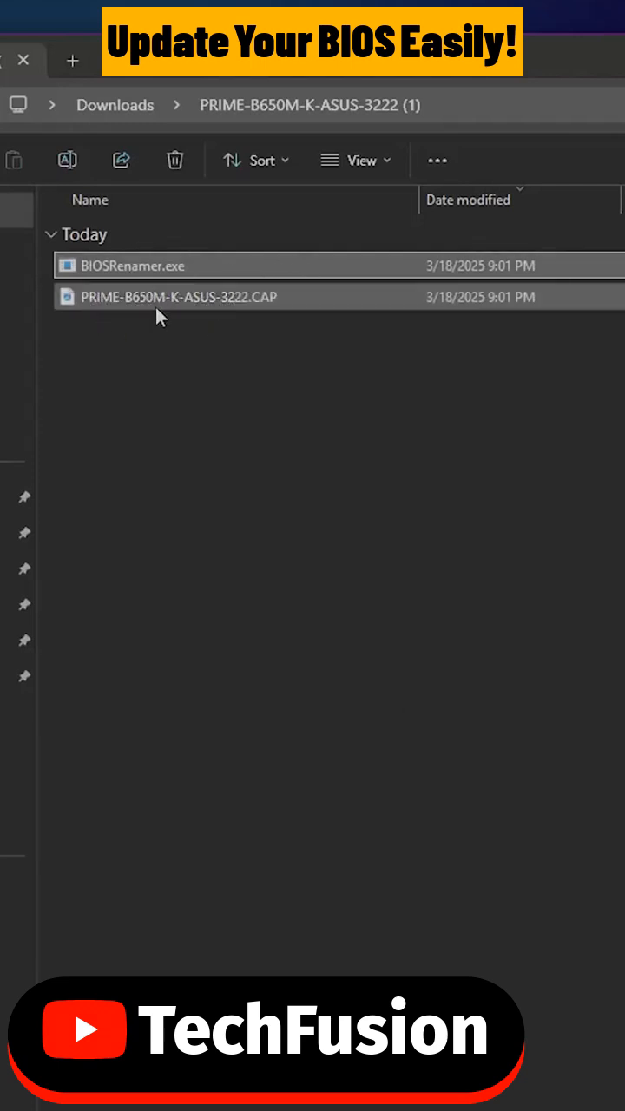
pyautogui.moveTo(264, 316)
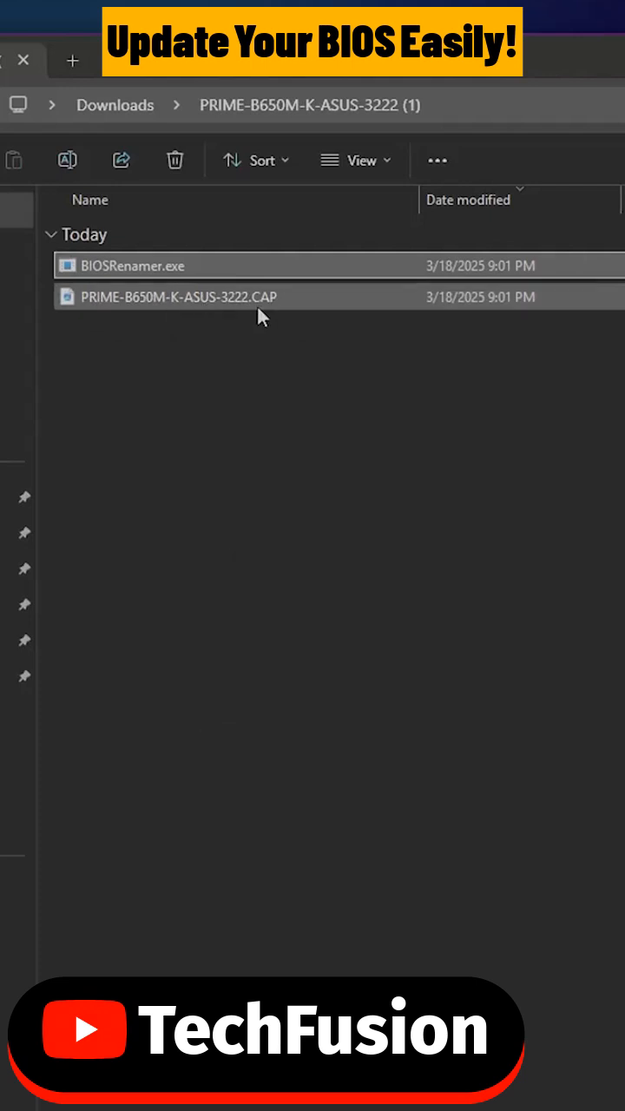
pyautogui.click(173, 297)
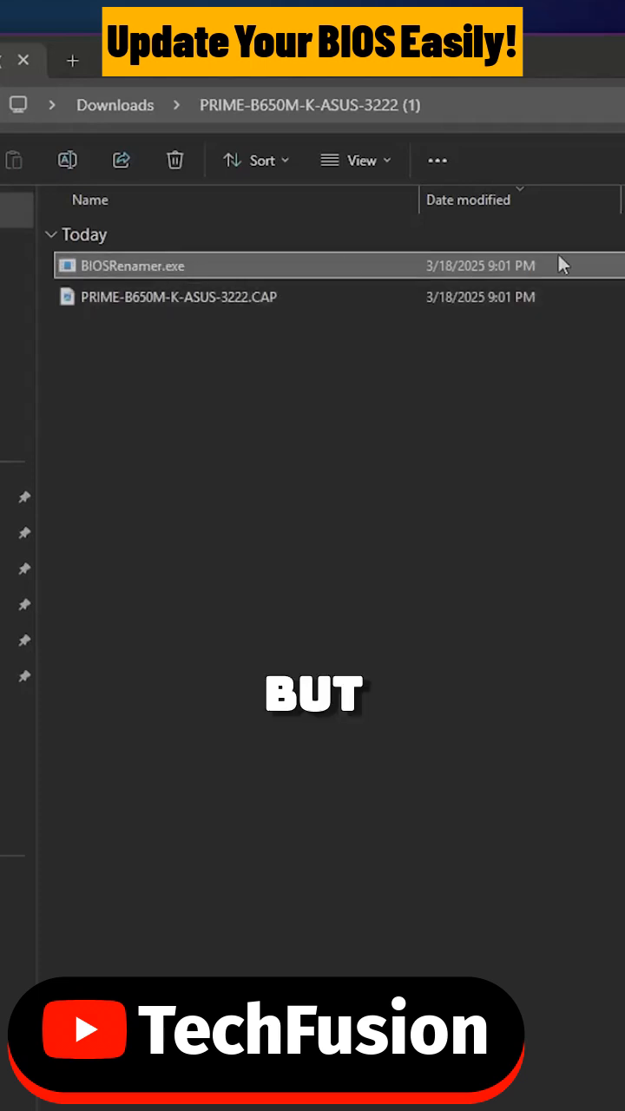
# - Run BIOSRenamer.exe so the CAP file becomes A5458.CAP, then bring up its options
pyautogui.doubleClick(129, 266)
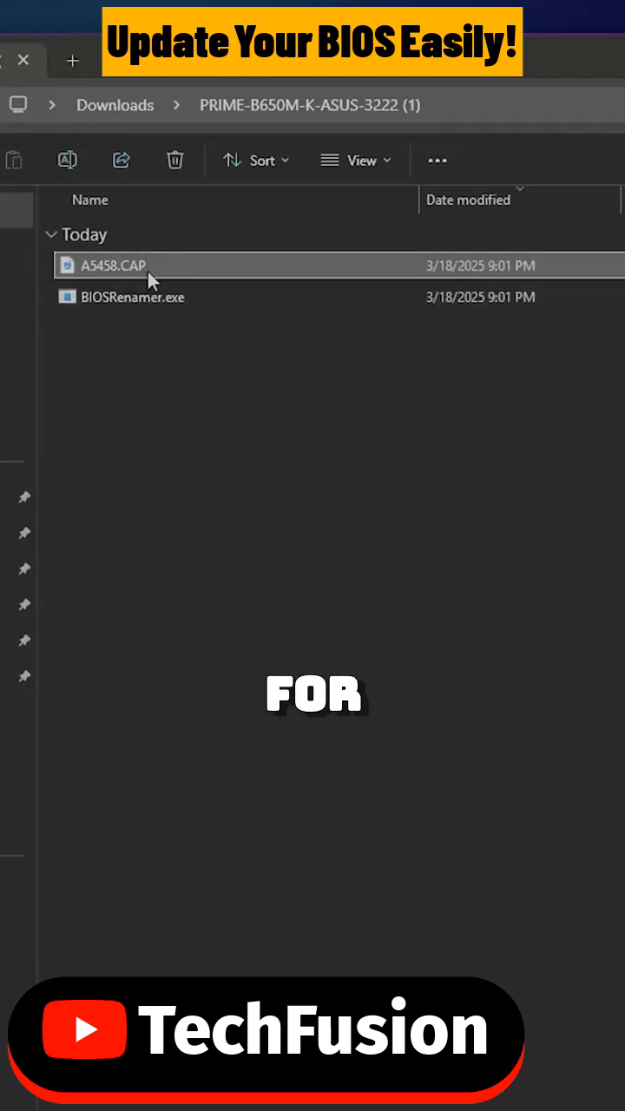
pyautogui.rightClick(111, 265)
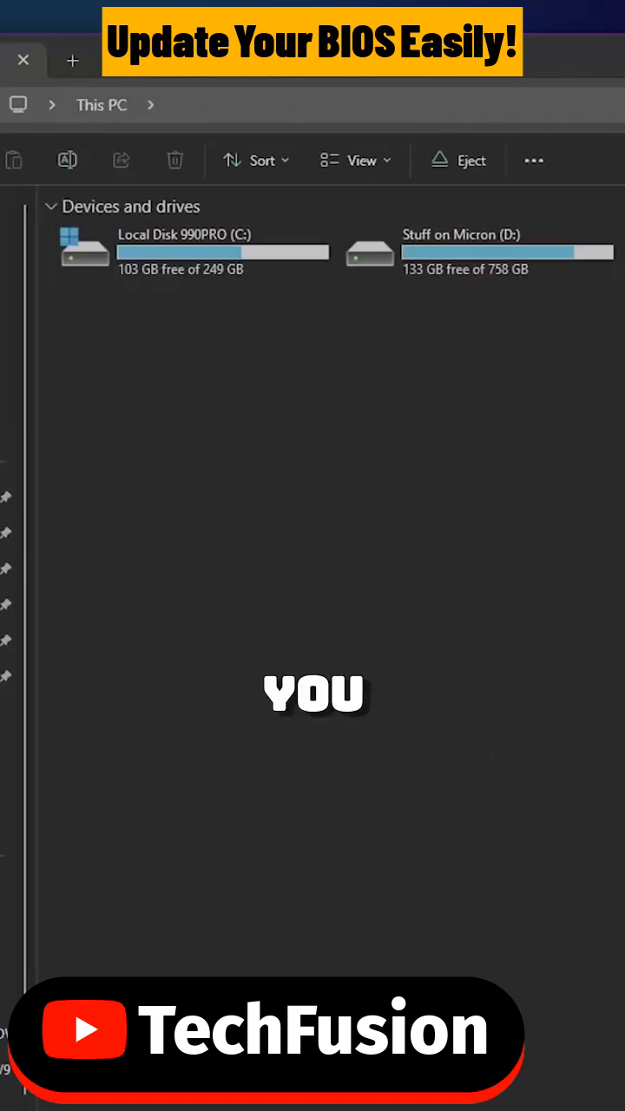
# - Start formatting USB Stick (H:) and accept the data-erase warning
pyautogui.click(14, 777)
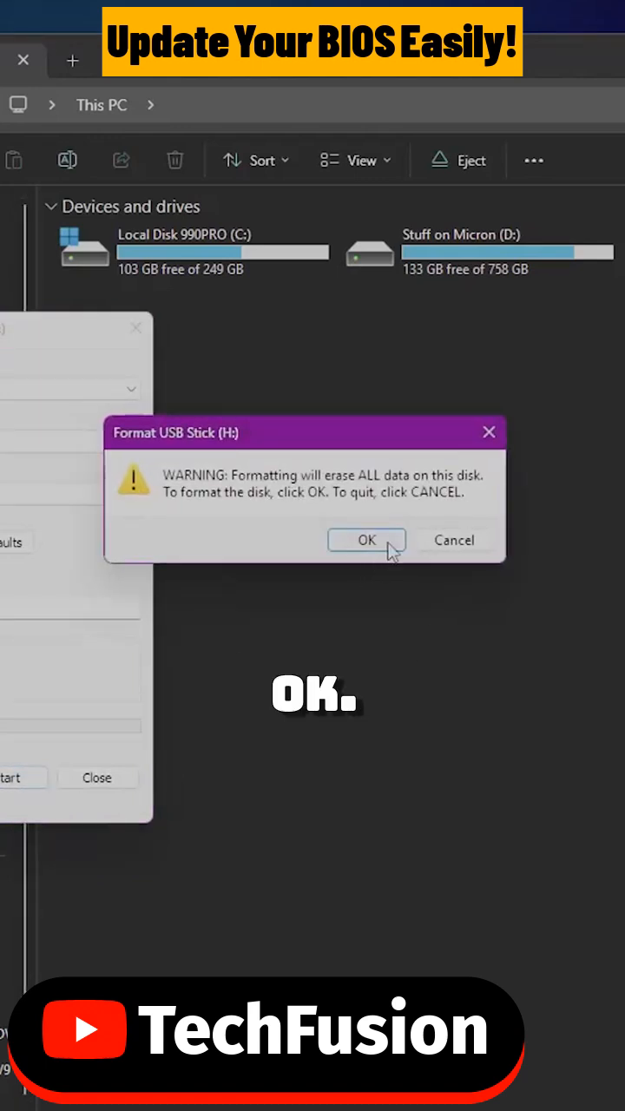
pyautogui.click(364, 540)
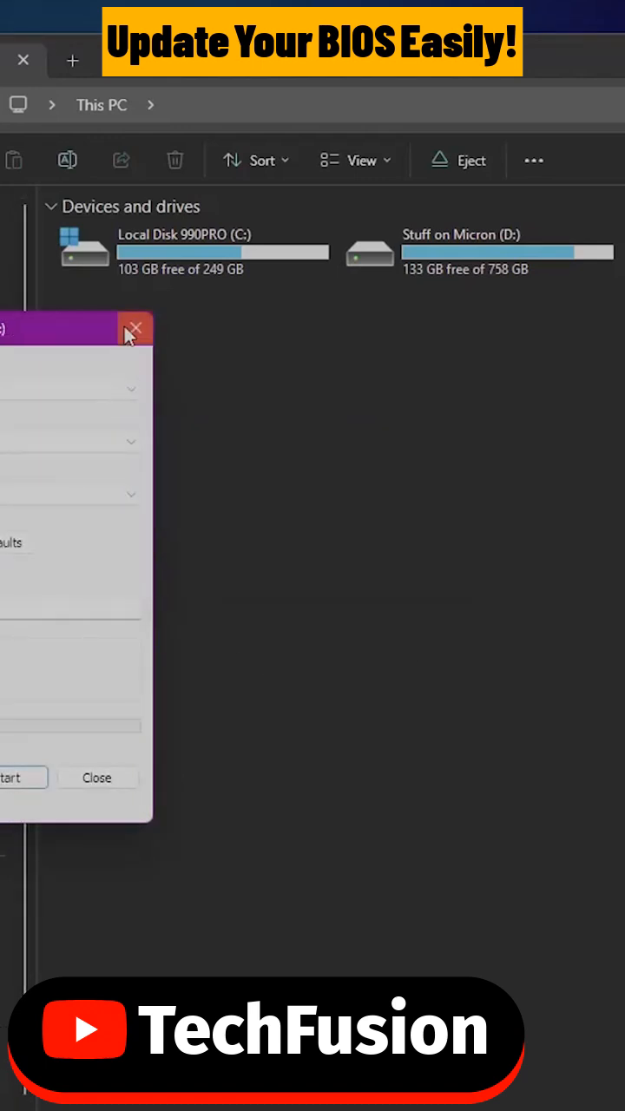